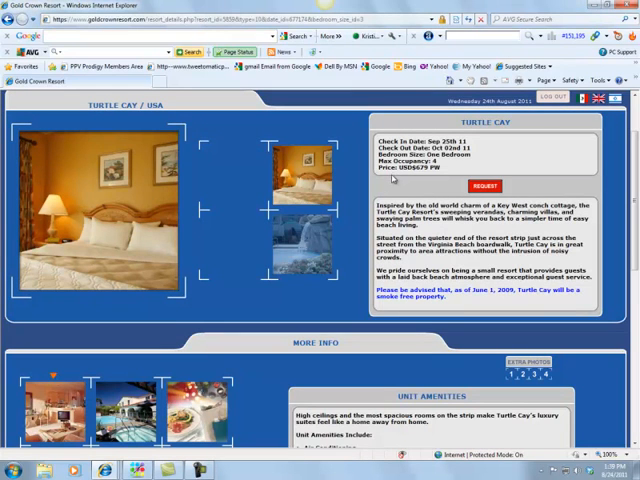
mouse_move(416, 180)
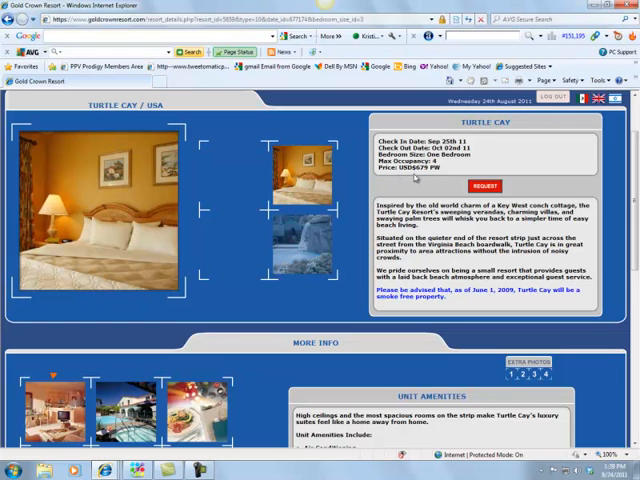
mouse_move(448, 184)
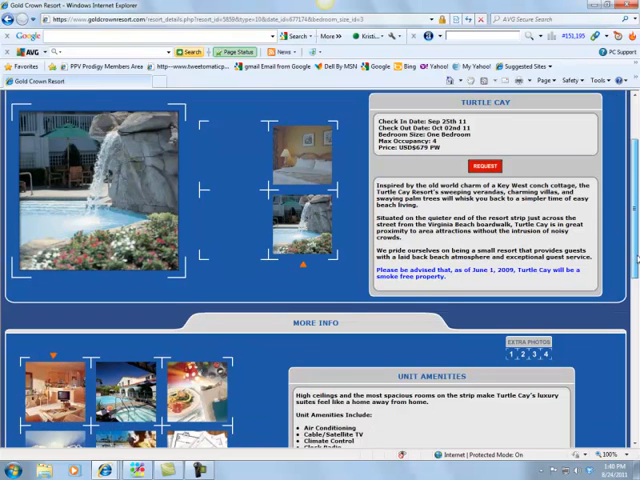
Scroll the Turtle Cay listing down to its More Info gallery, weather averages and directions
scroll(down, 3)
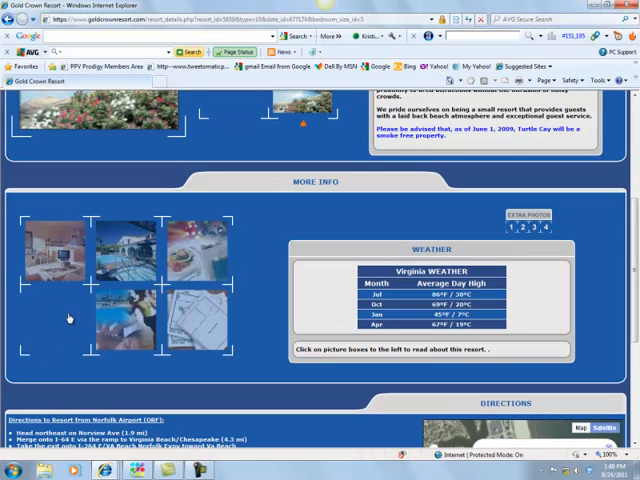
mouse_move(88, 322)
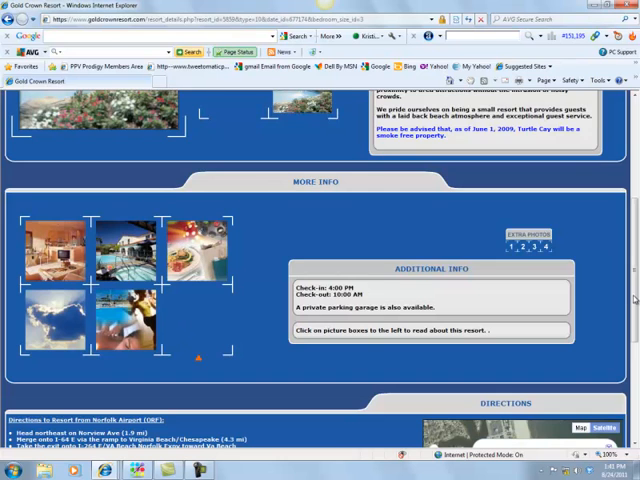
Follow the Turtle Cay website link to its booking site with stay calendar and room rates
scroll(down, 3)
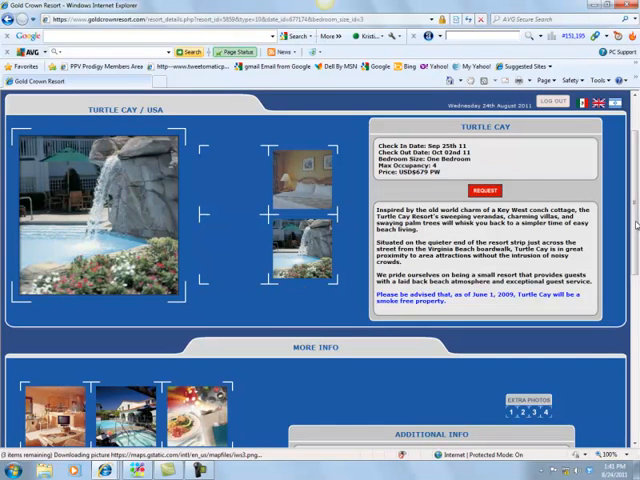
mouse_move(424, 180)
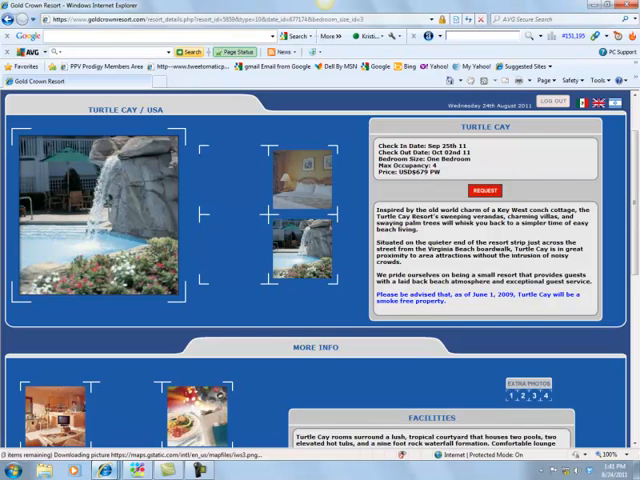
click(484, 192)
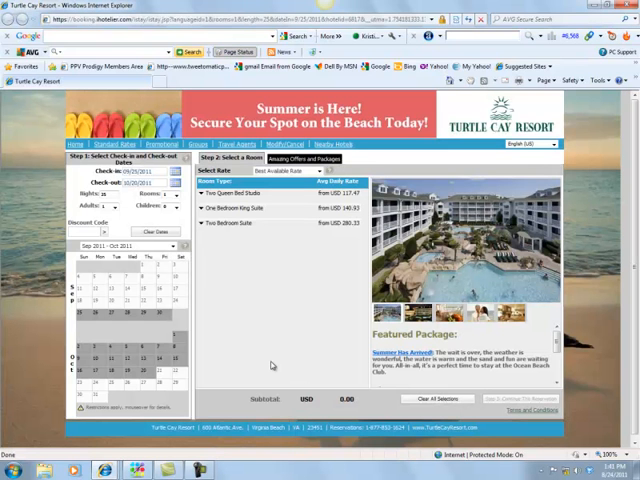